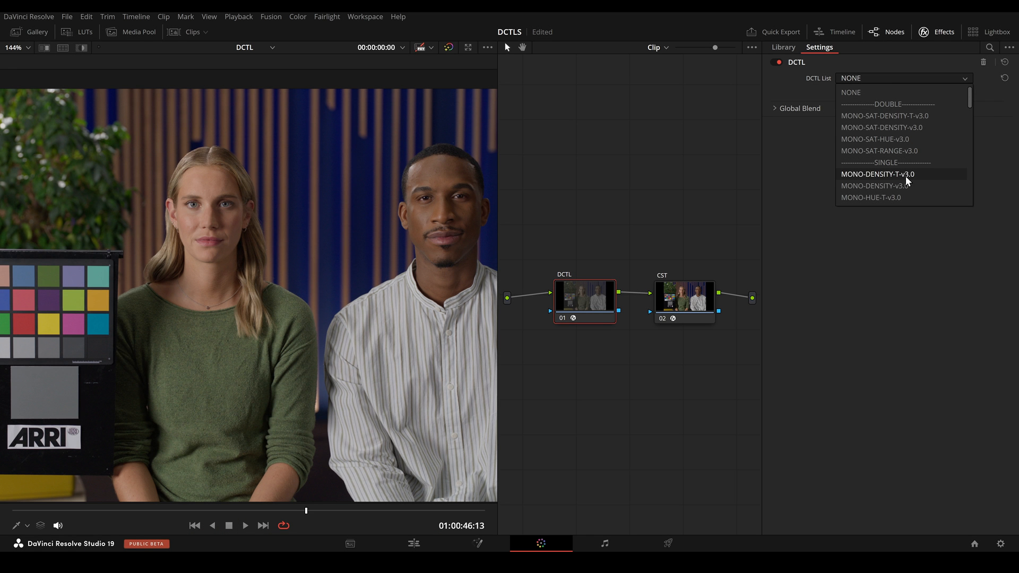
Load MONO-DENSITY, MONO-SAT and MONO-SAT-RANGE v3.0 in turn, then a triple-shift DCTL.
click(877, 186)
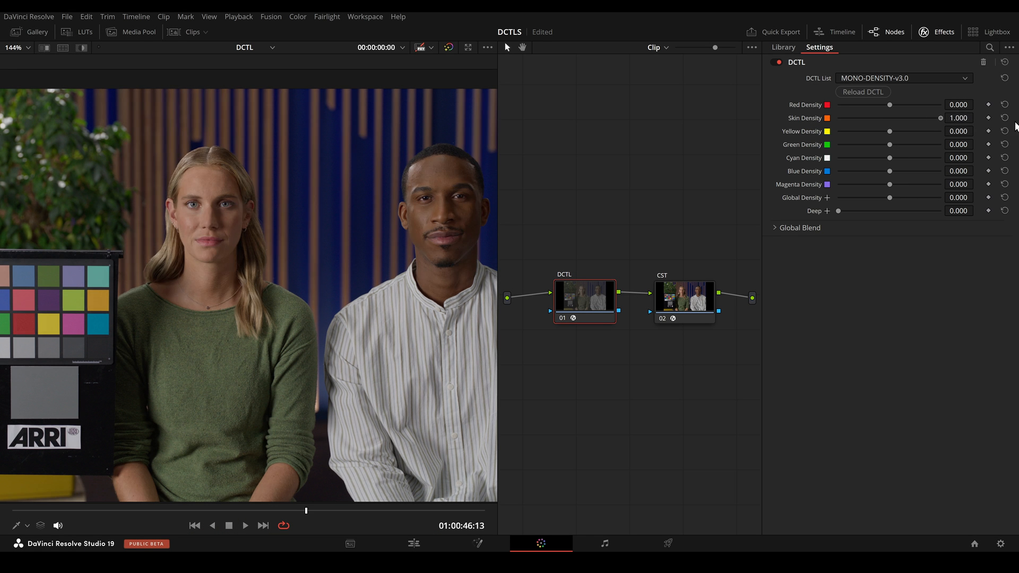
click(903, 78)
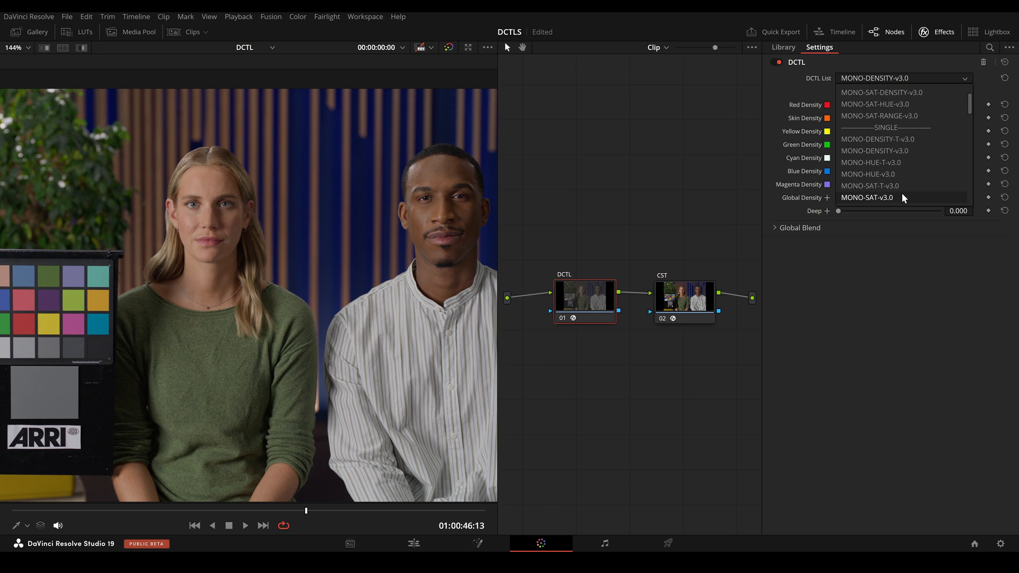
click(867, 198)
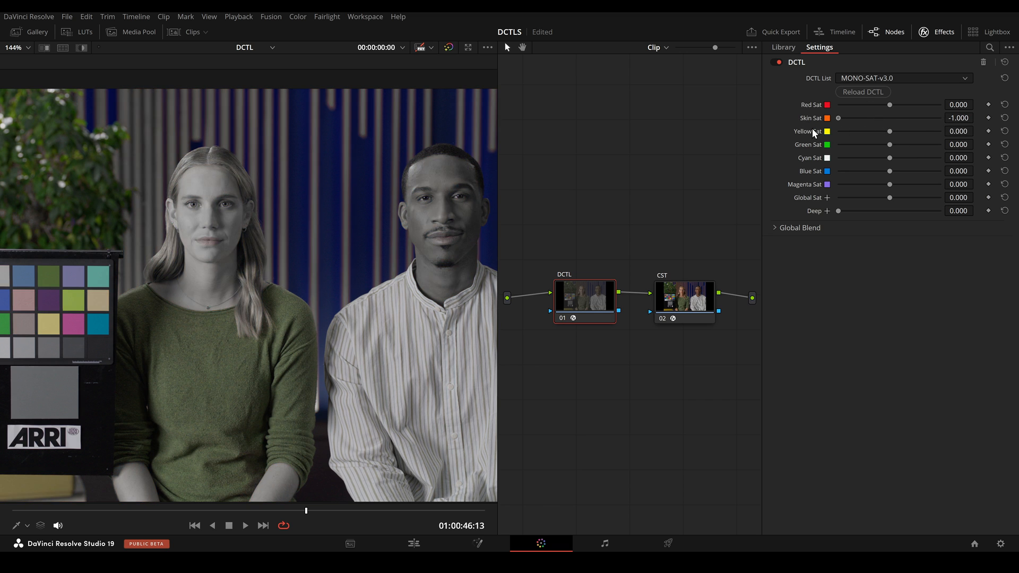
click(903, 78)
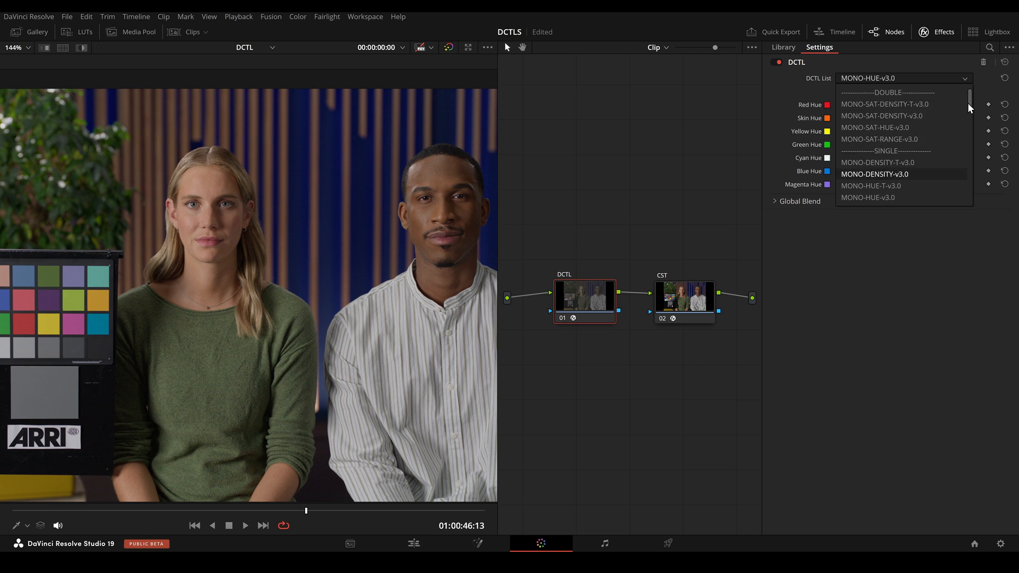
click(878, 139)
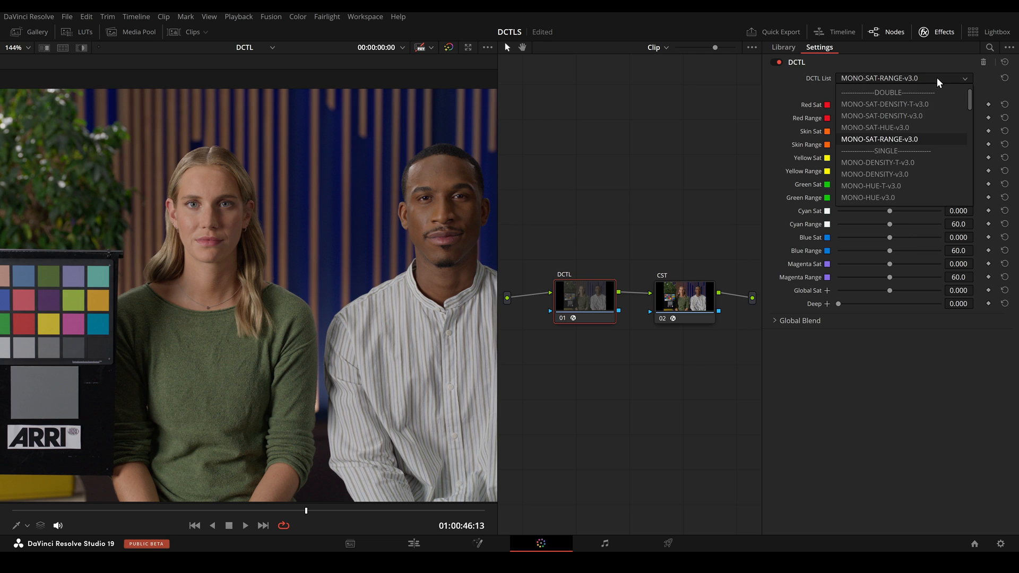
scroll(down, 3)
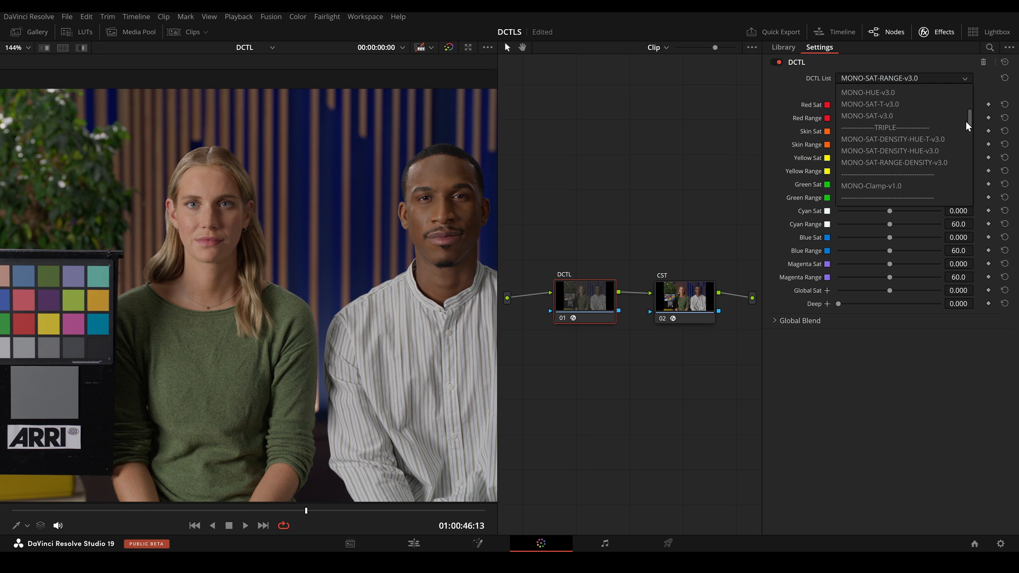
click(894, 163)
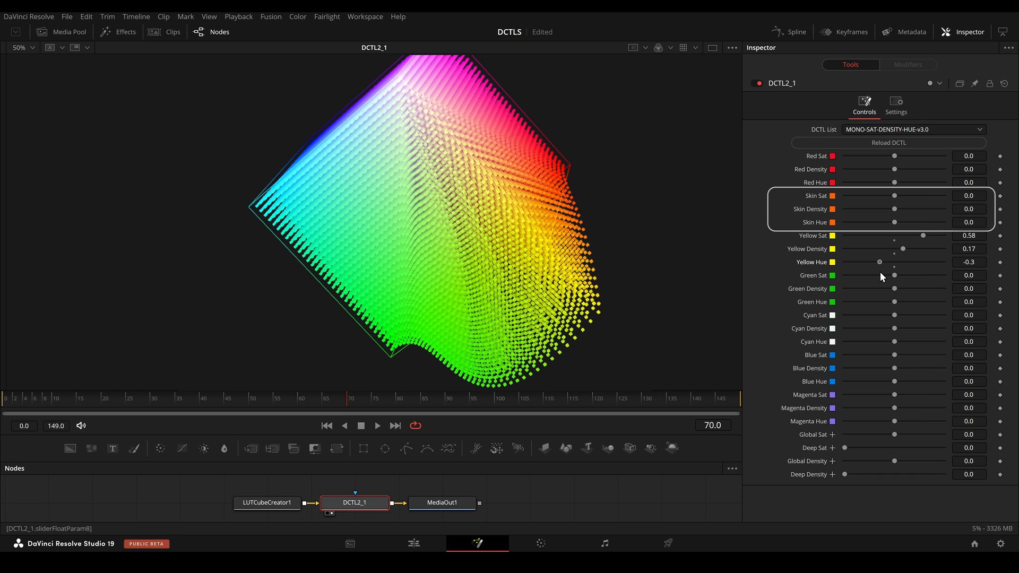
Set the triple DCTL's Yellow Hue to -0.3 on the Fusion color cube.
click(540, 544)
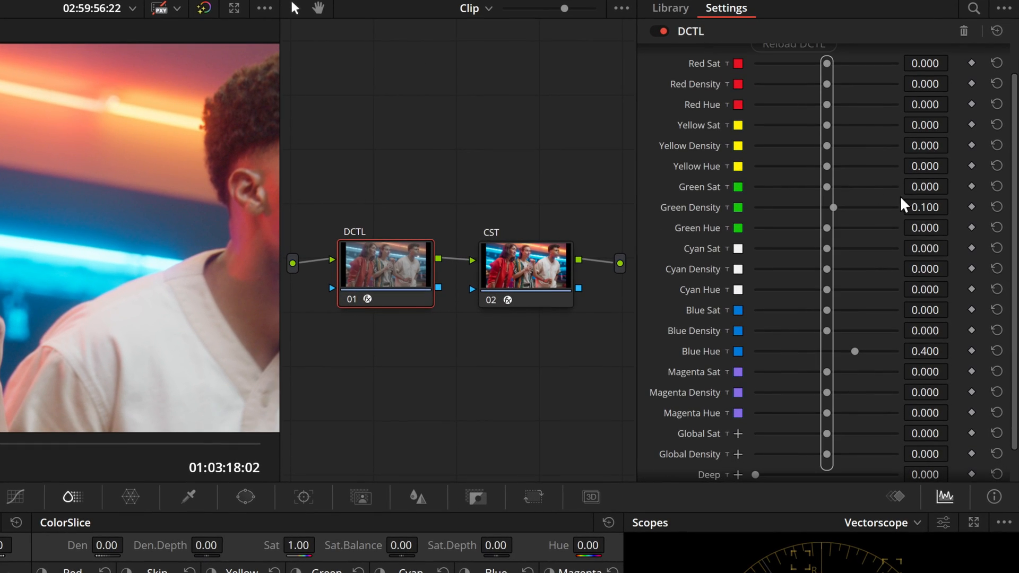
mouse_move(854, 357)
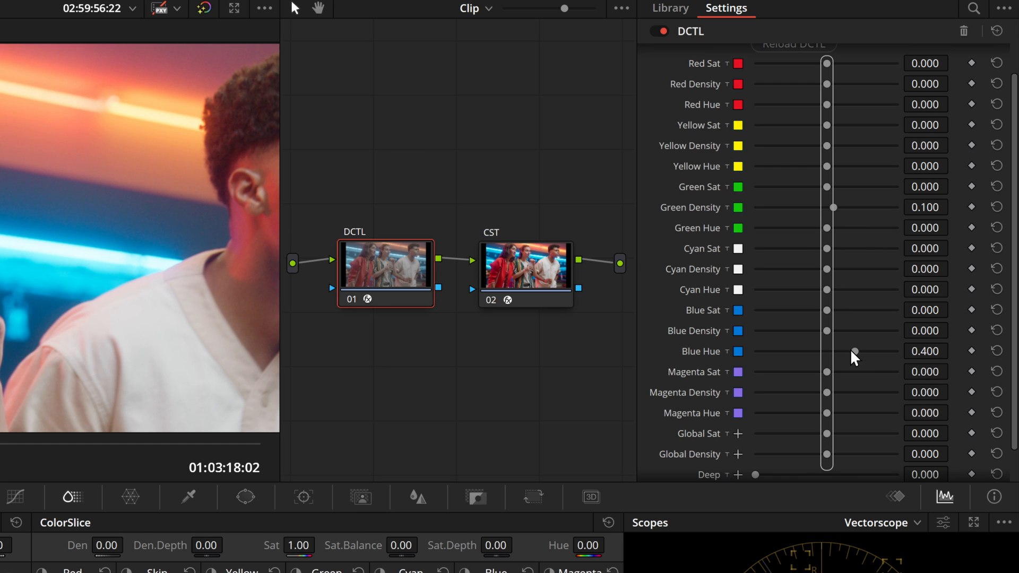
mouse_move(855, 350)
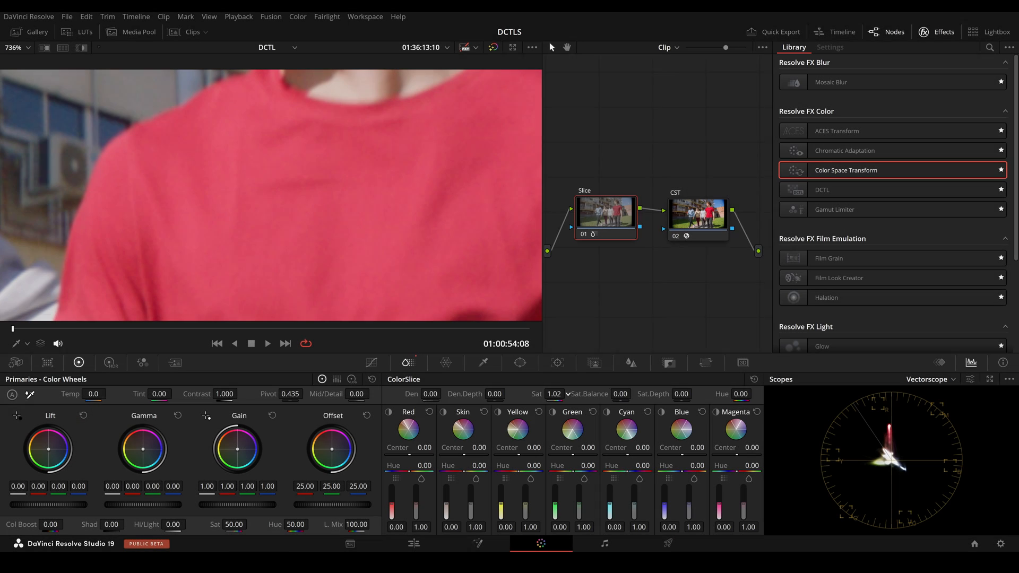
Raise ColorSlice Sat to 2.00, then toggle between the Slice and DCTL versions.
click(554, 394)
text(2)
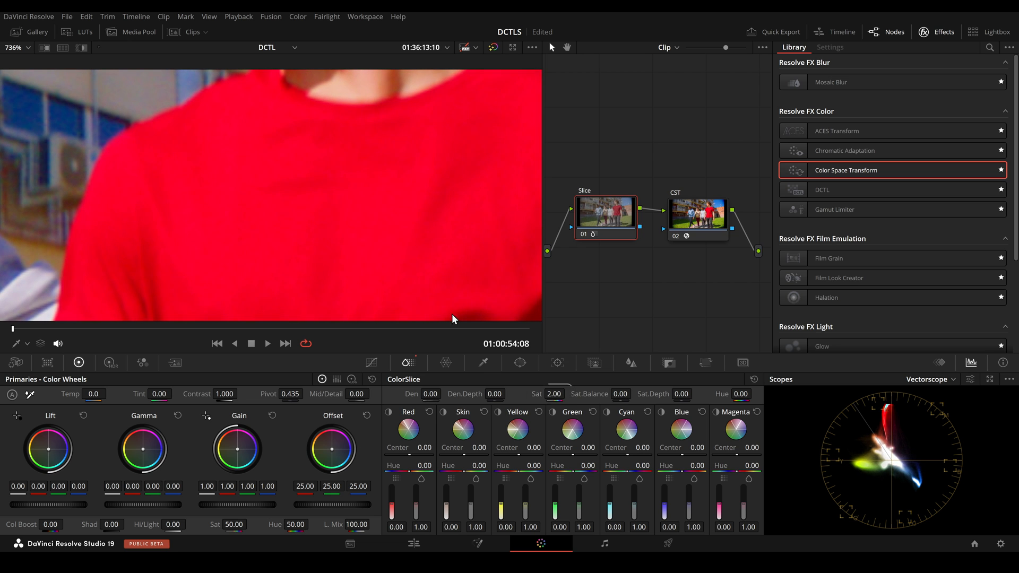
mouse_move(611, 272)
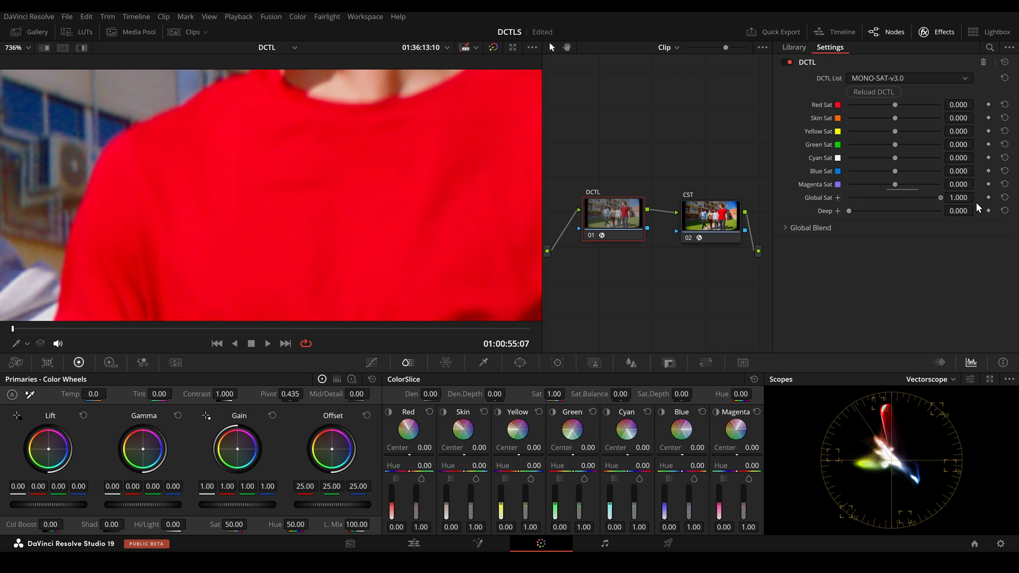
click(794, 47)
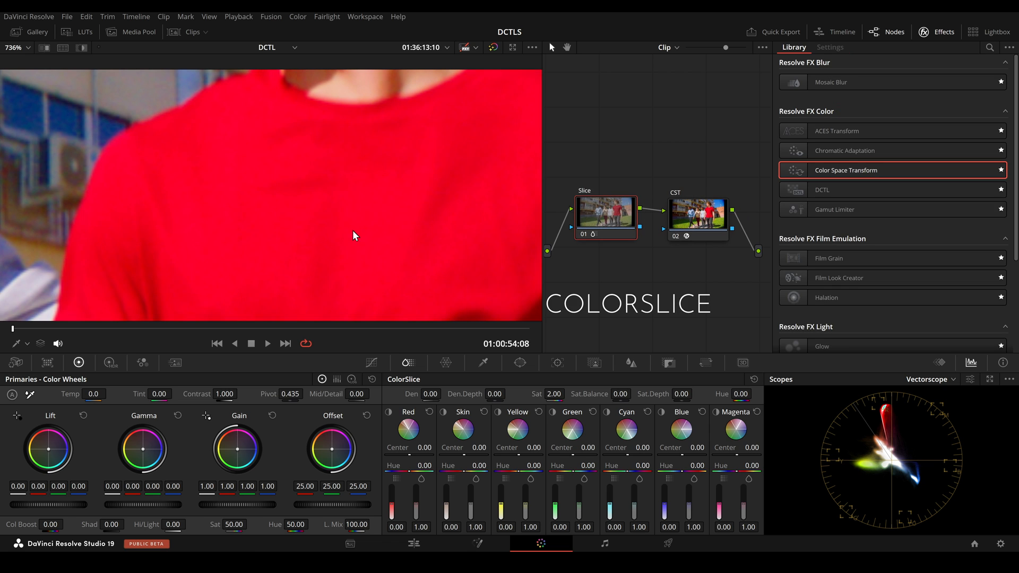
click(829, 46)
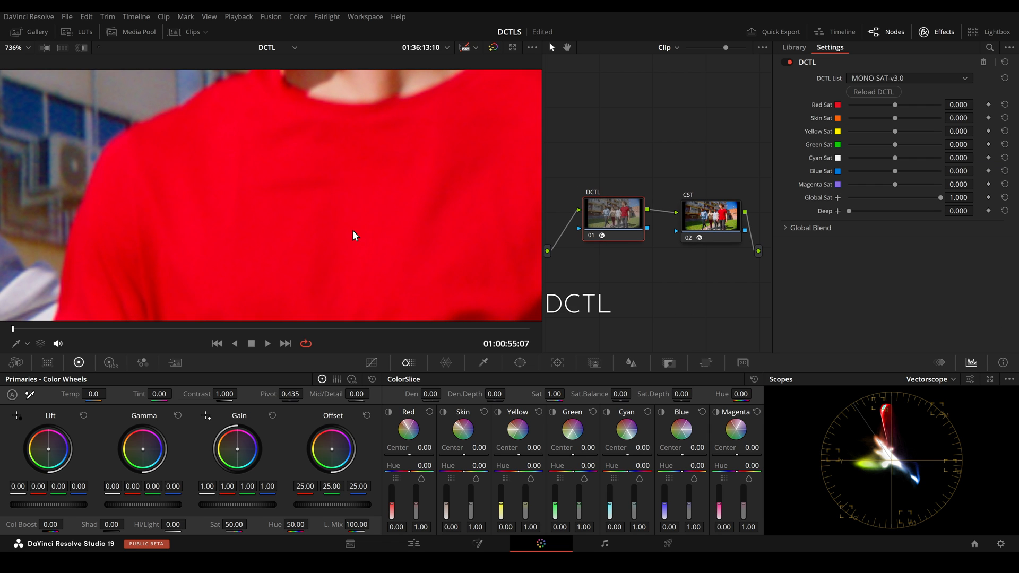
click(793, 47)
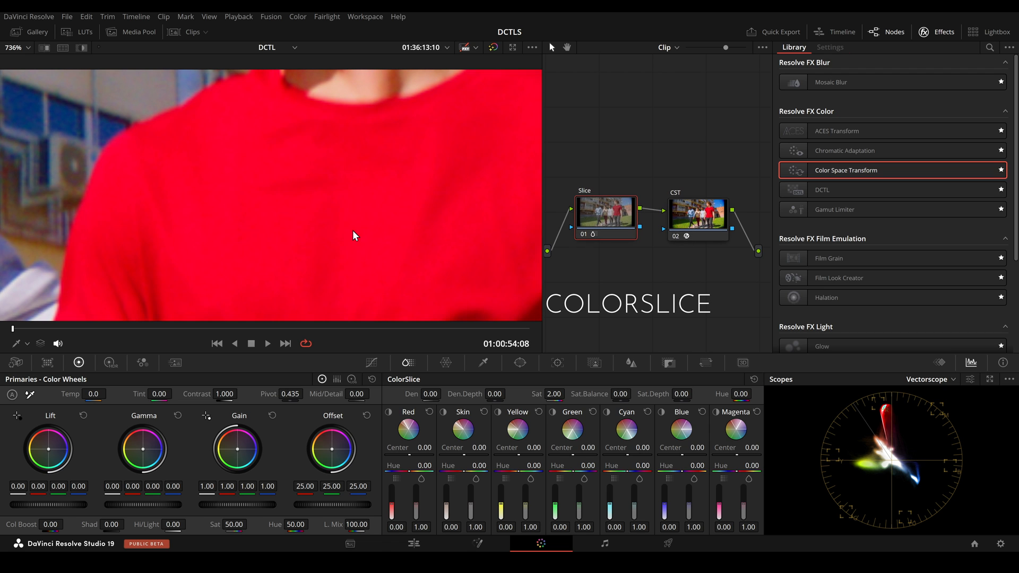
click(605, 211)
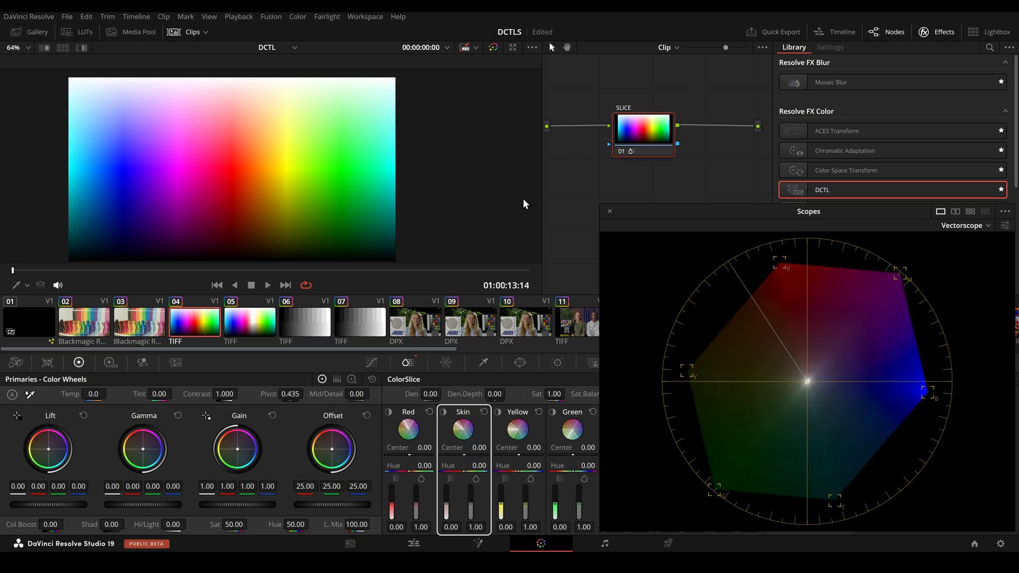
mouse_move(472, 509)
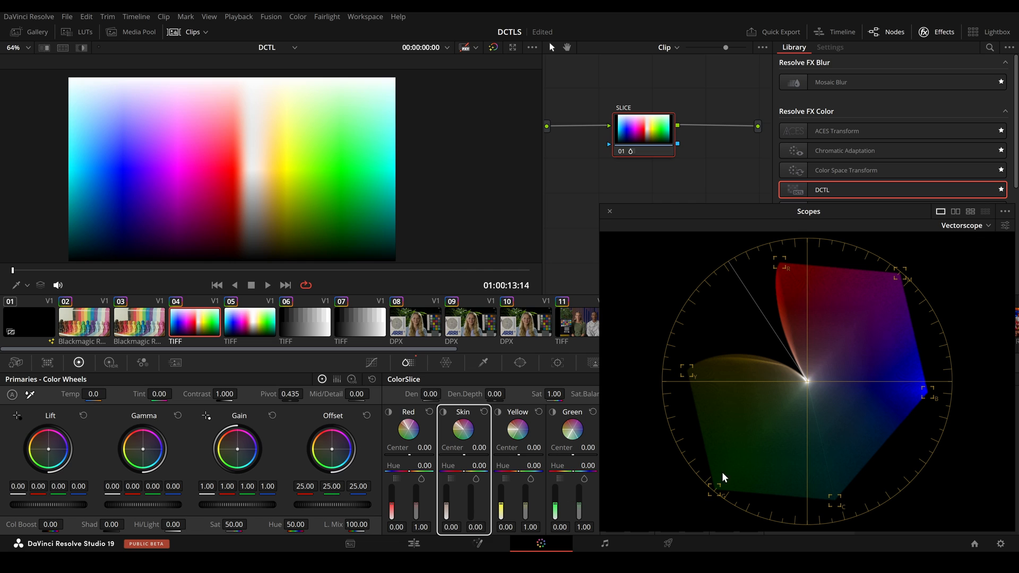
mouse_move(766, 362)
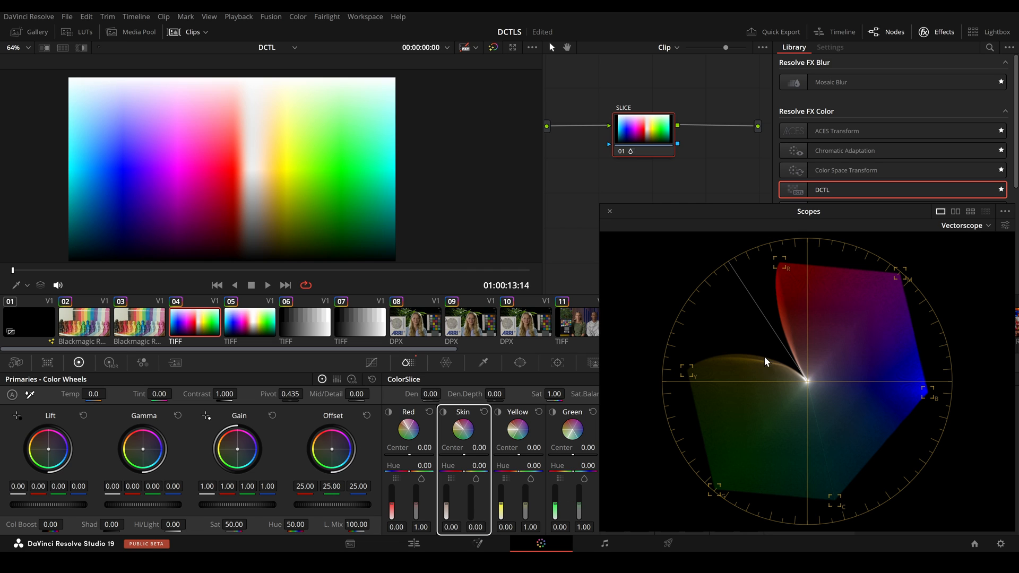
mouse_move(778, 279)
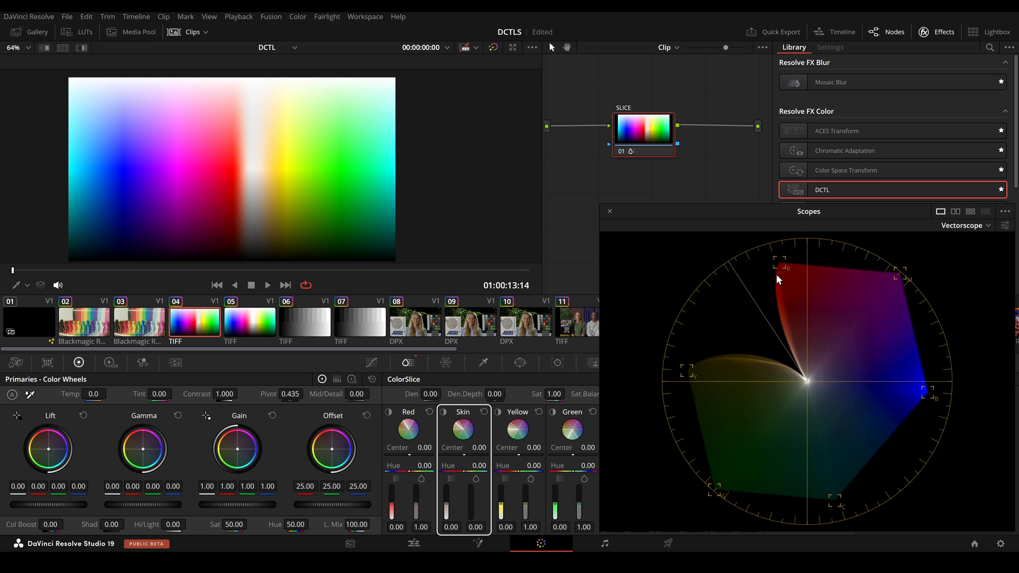
mouse_move(806, 387)
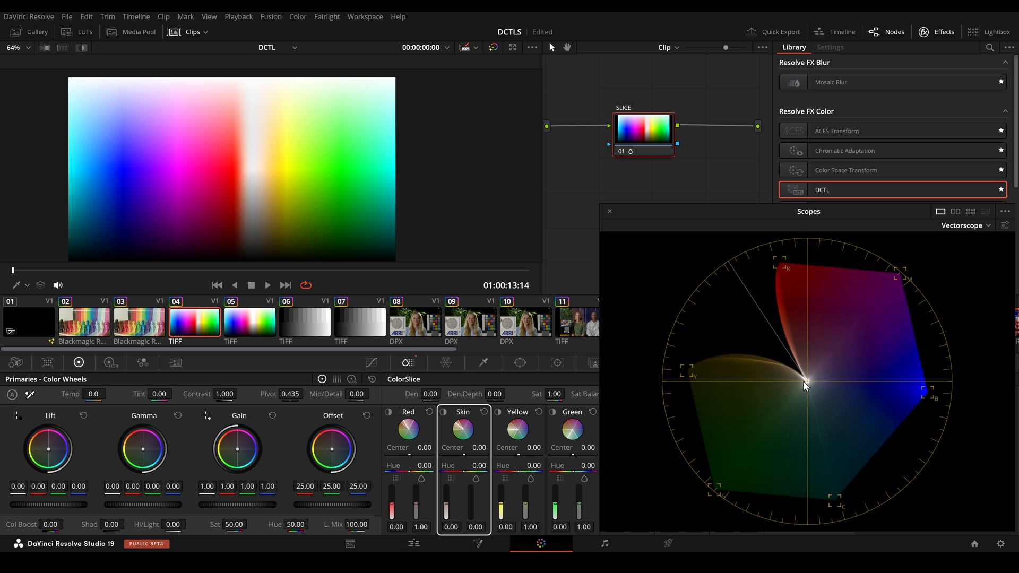
mouse_move(720, 164)
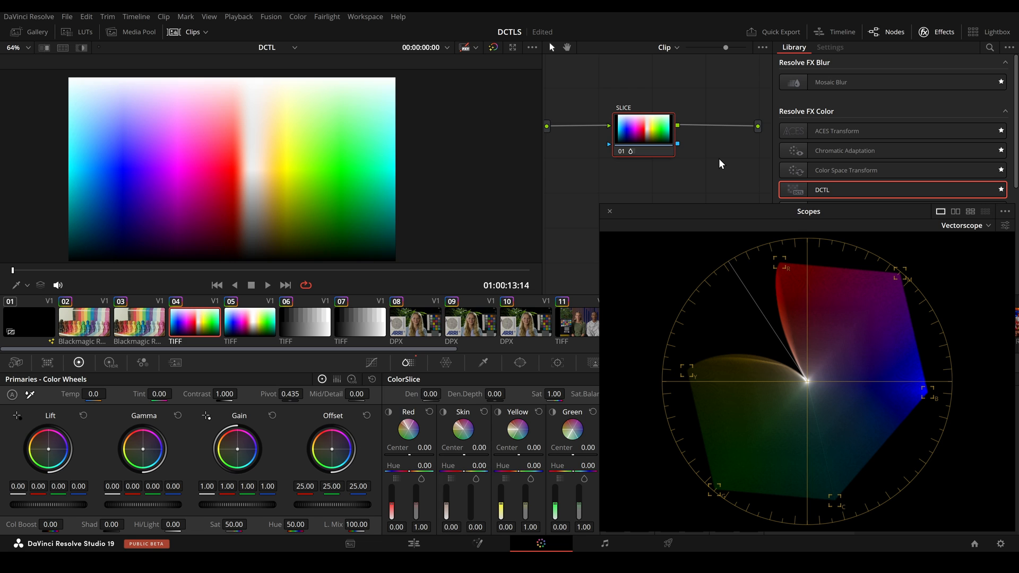
Switch the test chart clip's grade version to view it through the SLICE node.
click(830, 46)
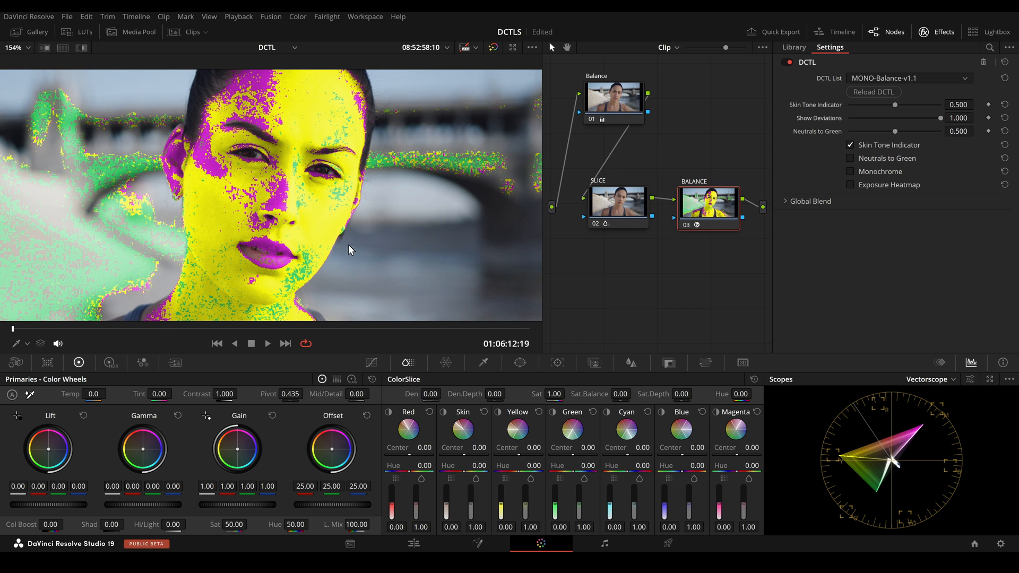
mouse_move(310, 292)
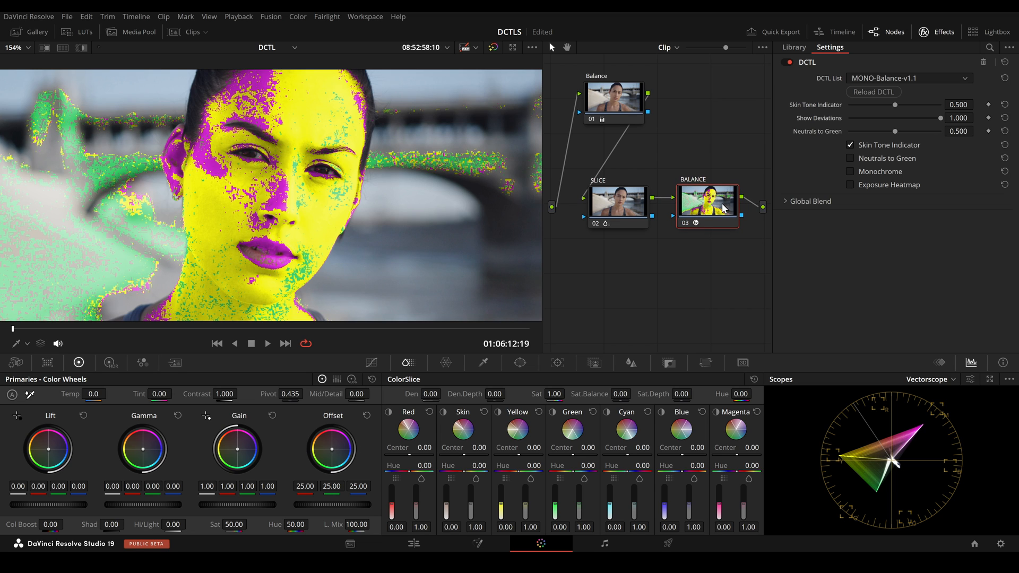
Disable BALANCE, set SLICE skin saturation to 2.00, and compare against the DCTL version.
click(617, 204)
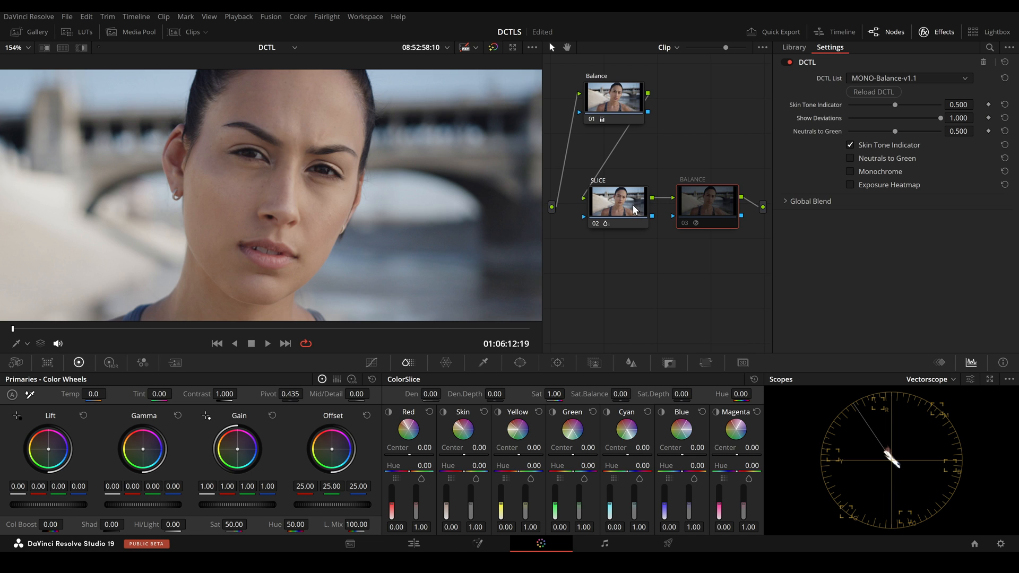
click(792, 47)
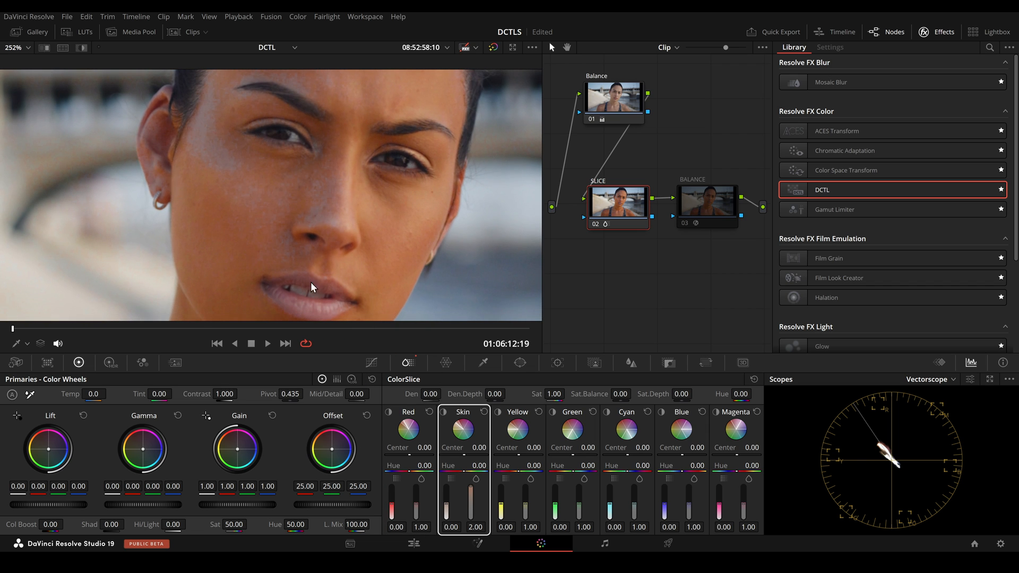
click(830, 47)
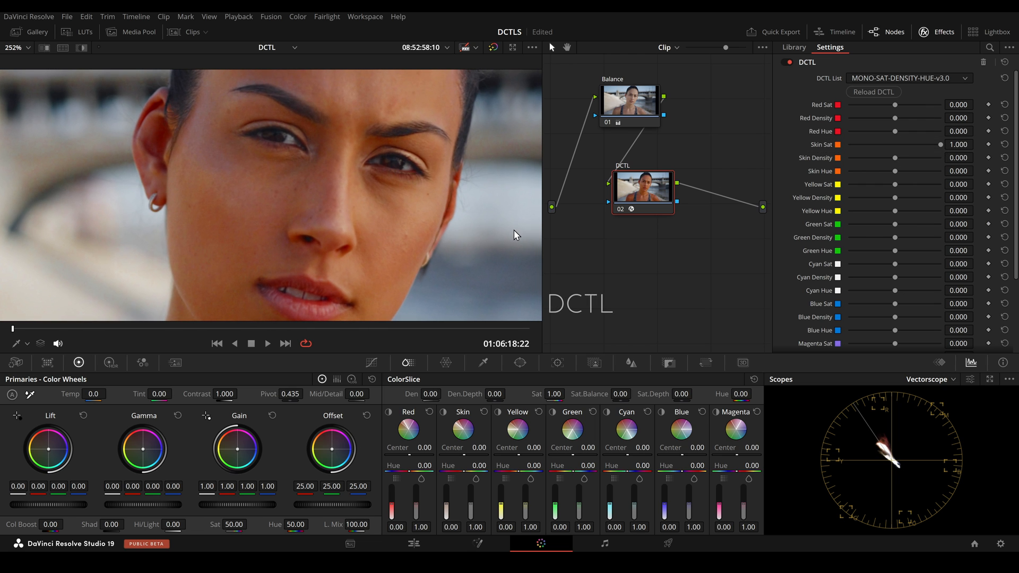
click(793, 47)
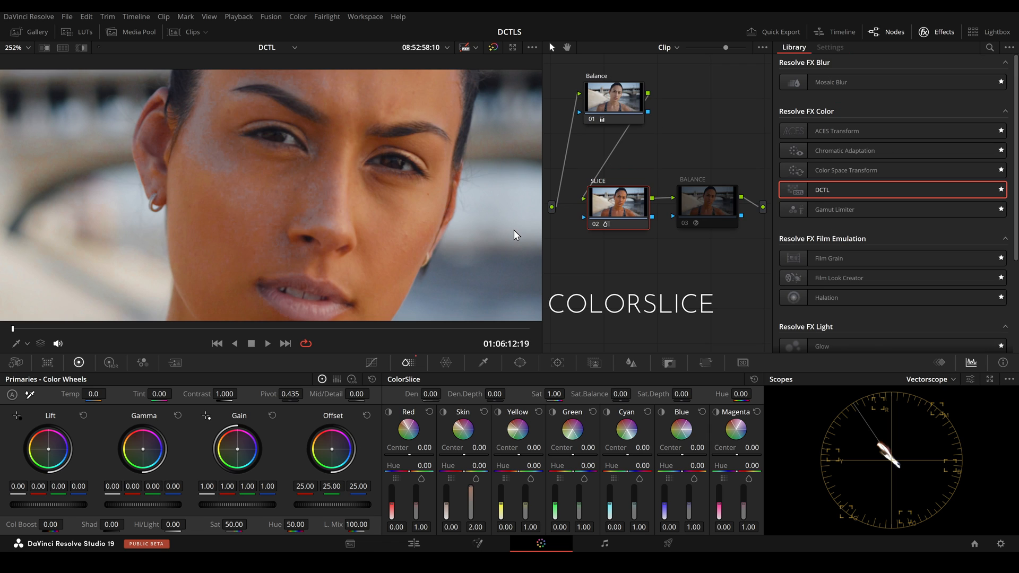
click(830, 47)
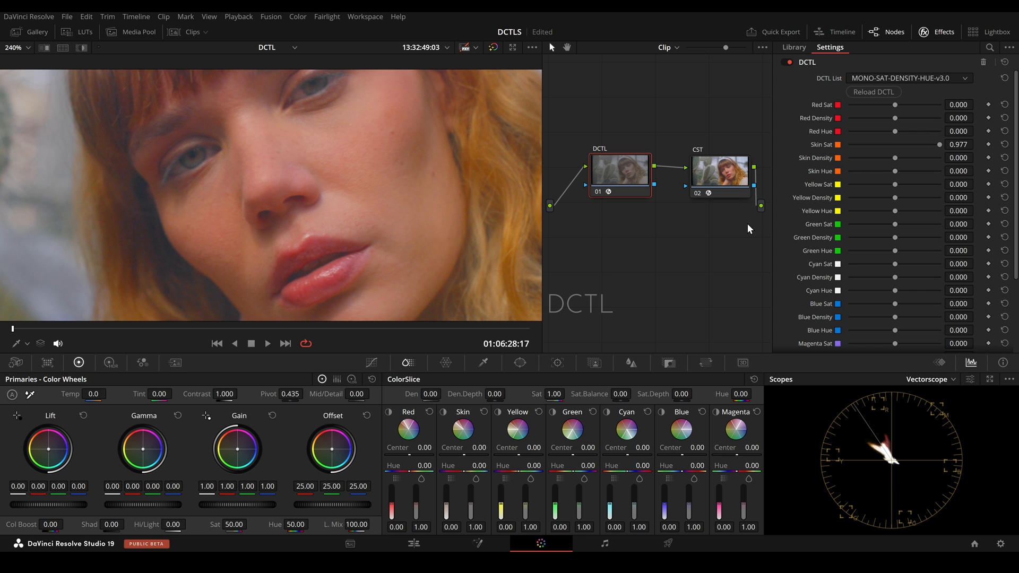
Toggle between the ColorSlice Skin 2.00 version and the DCTL Skin Sat version.
click(793, 47)
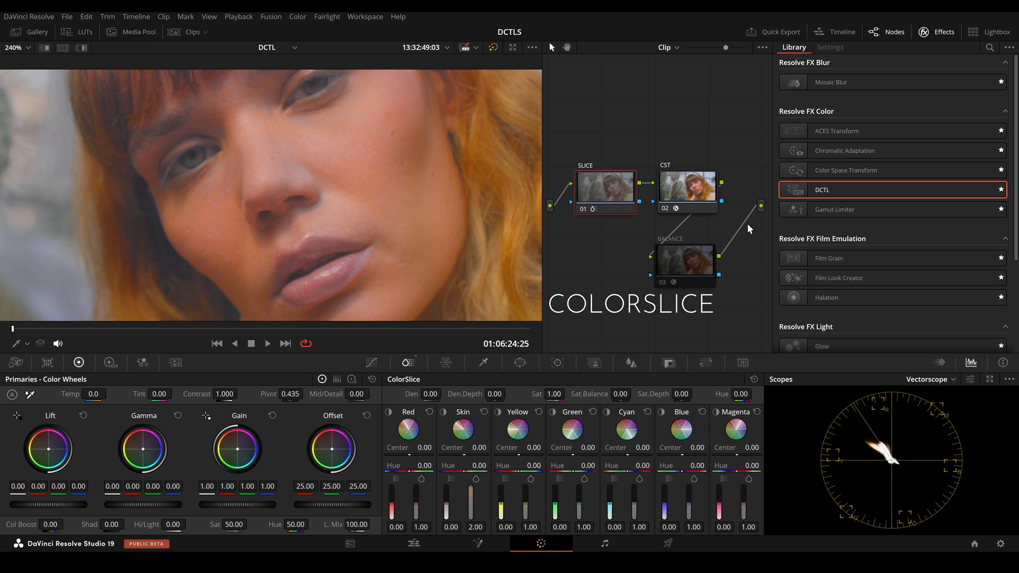
click(829, 46)
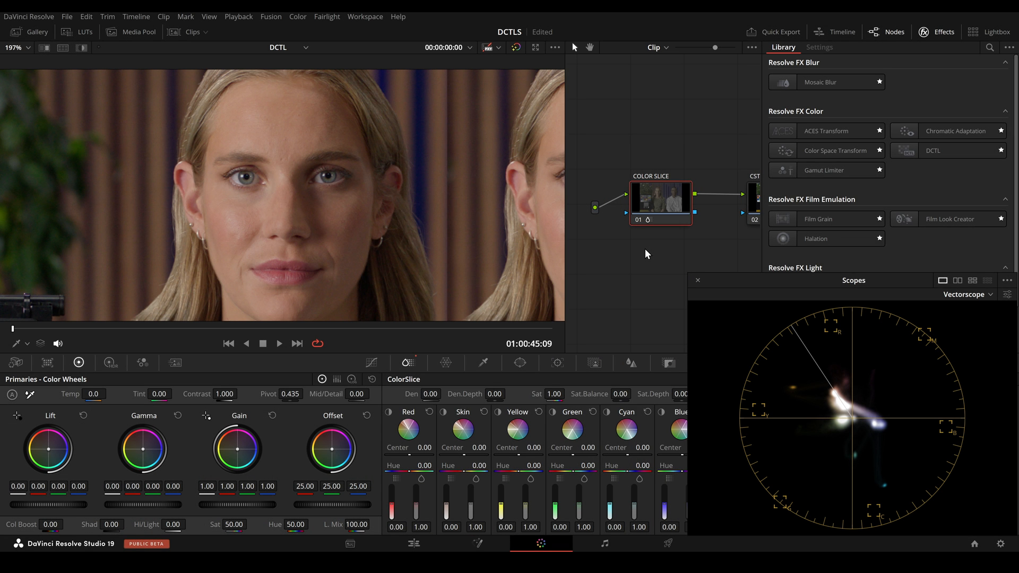
mouse_move(531, 409)
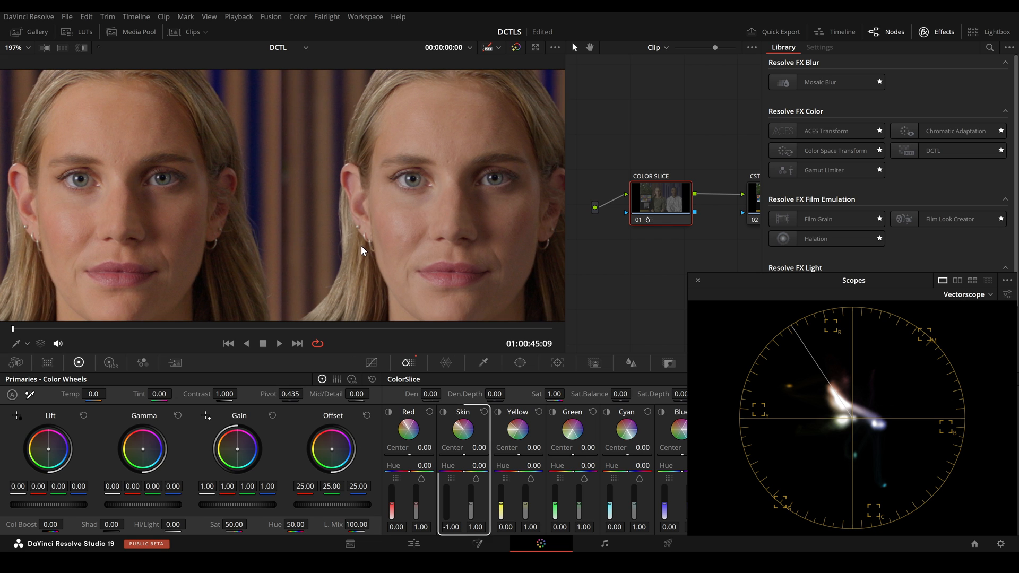
Compare the face at Skin density -1.00 against the original in split screen.
click(819, 47)
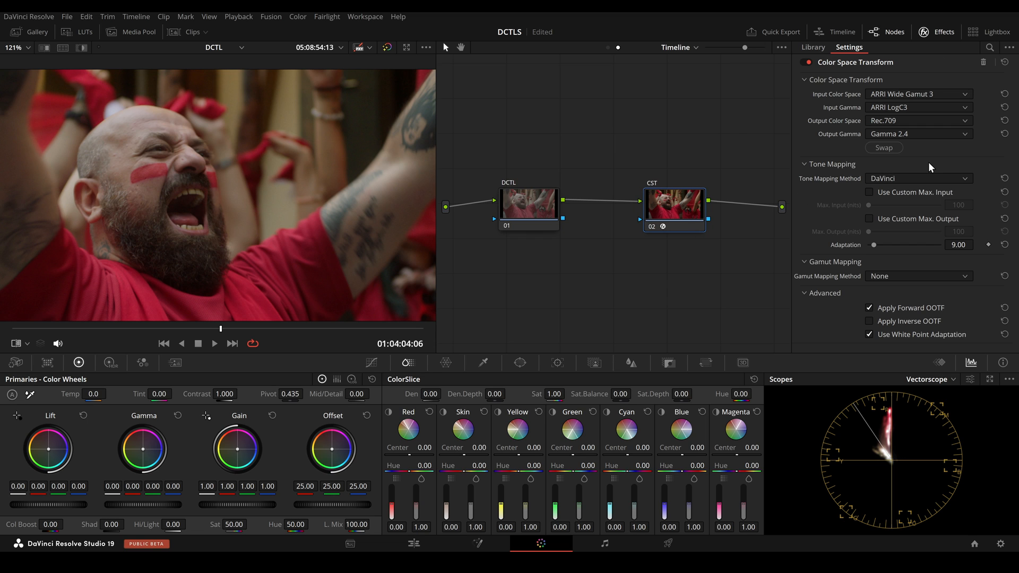
Keep Timeline-level grading and select the DCTL node before CST.
click(679, 47)
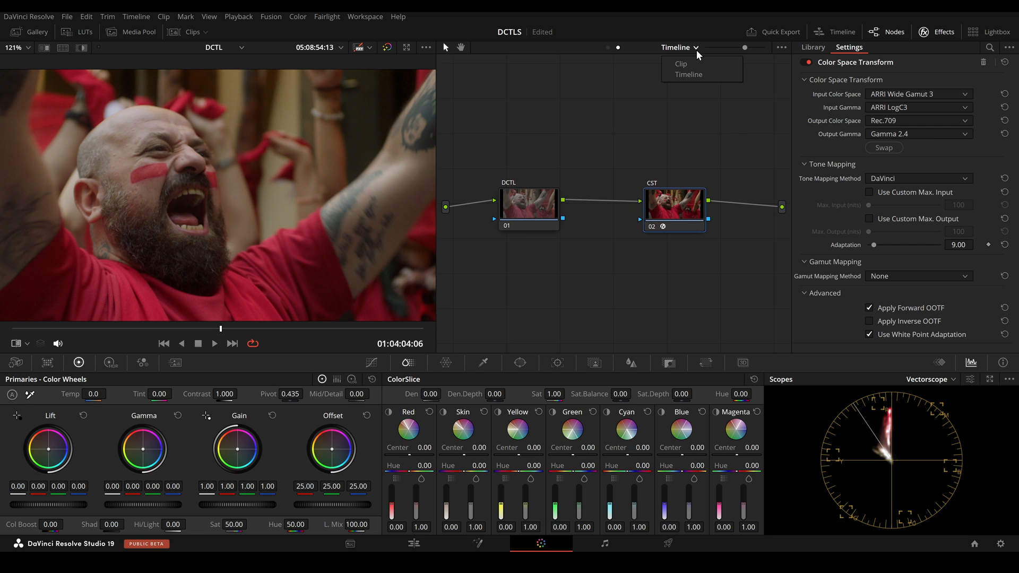
click(812, 47)
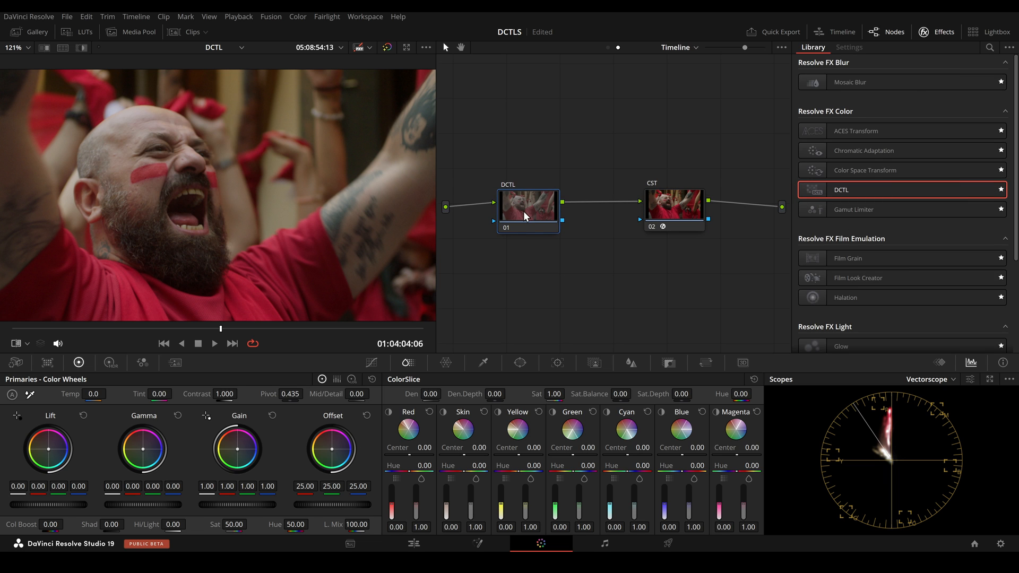
click(848, 46)
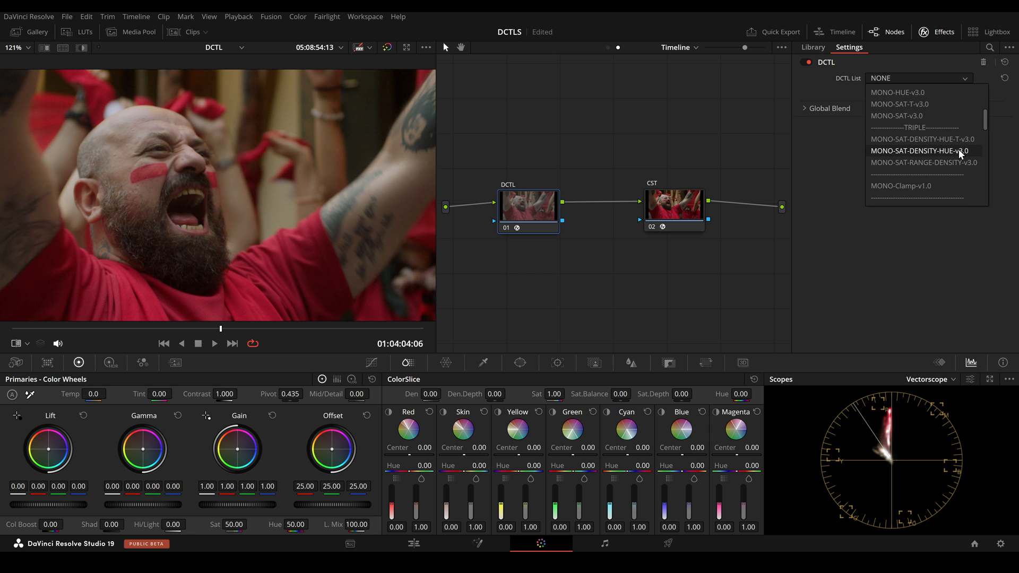
Try a saturation-density DCTL, reset it to none, then select the DENSITY and SAT nodes.
click(923, 162)
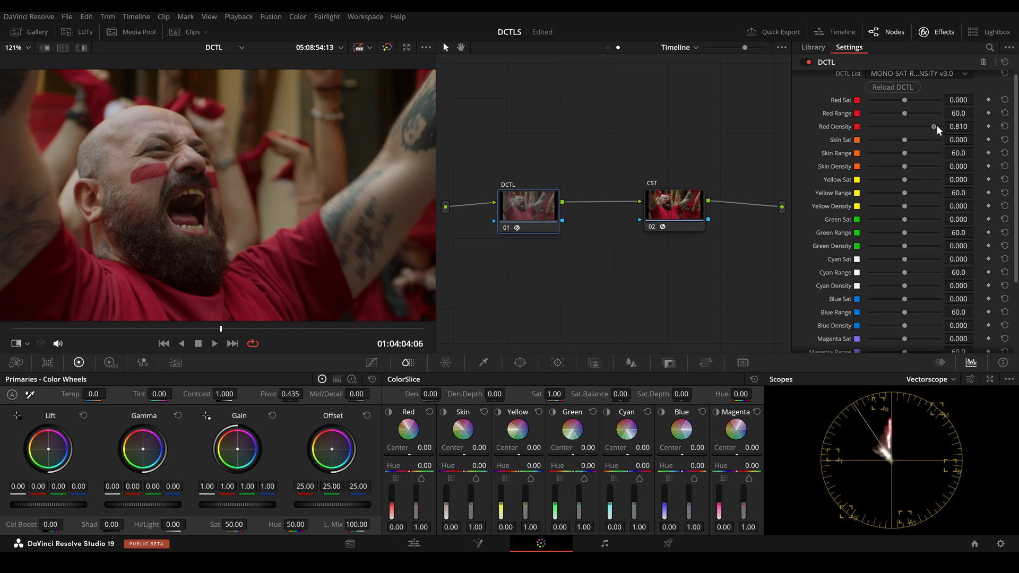
click(918, 78)
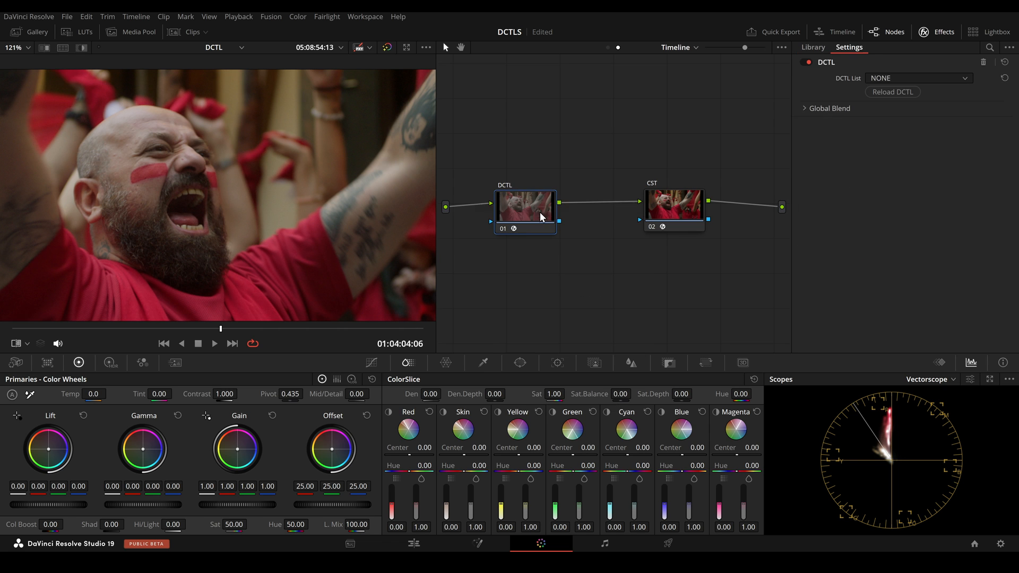
click(916, 78)
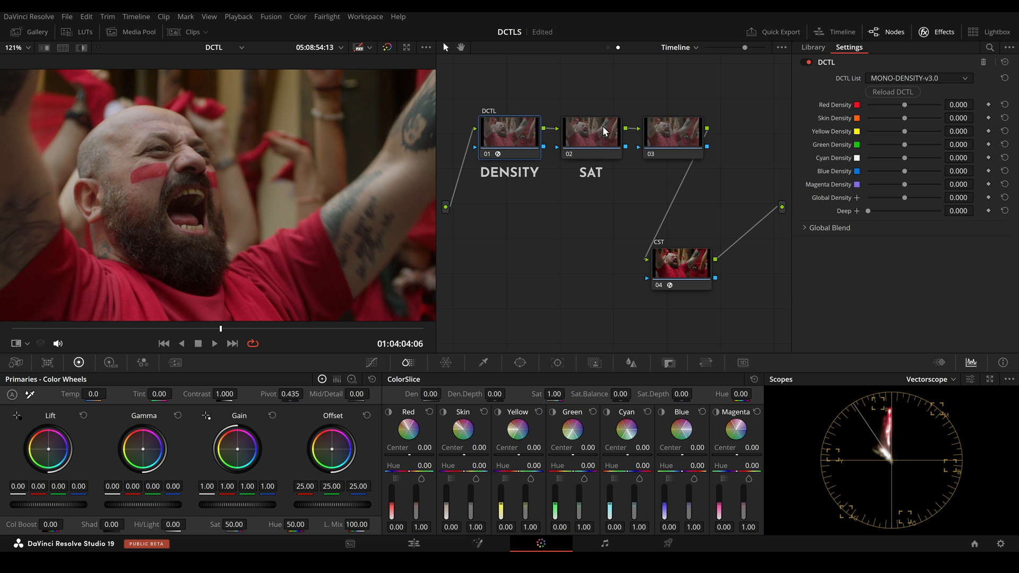
click(917, 78)
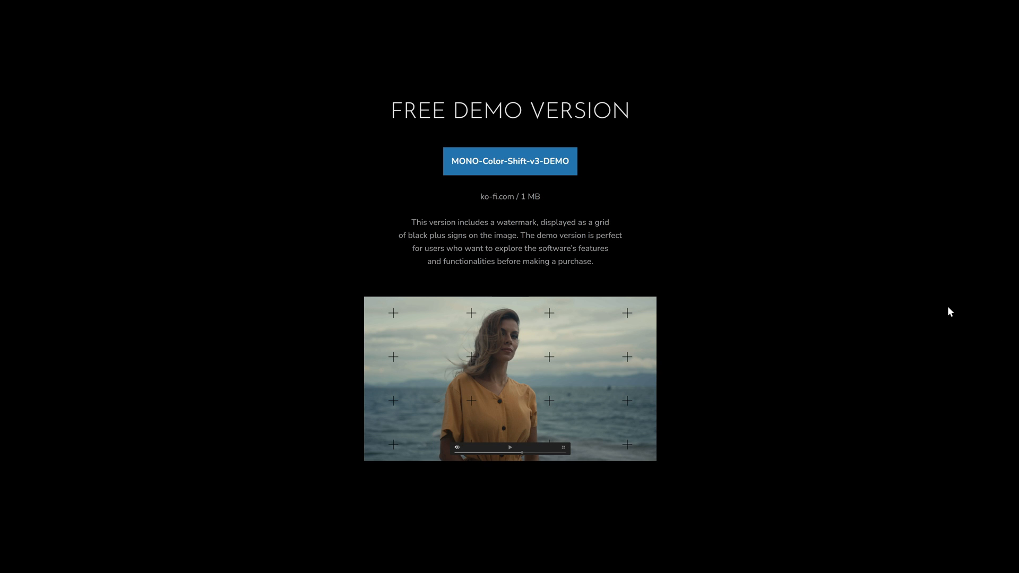
mouse_move(385, 76)
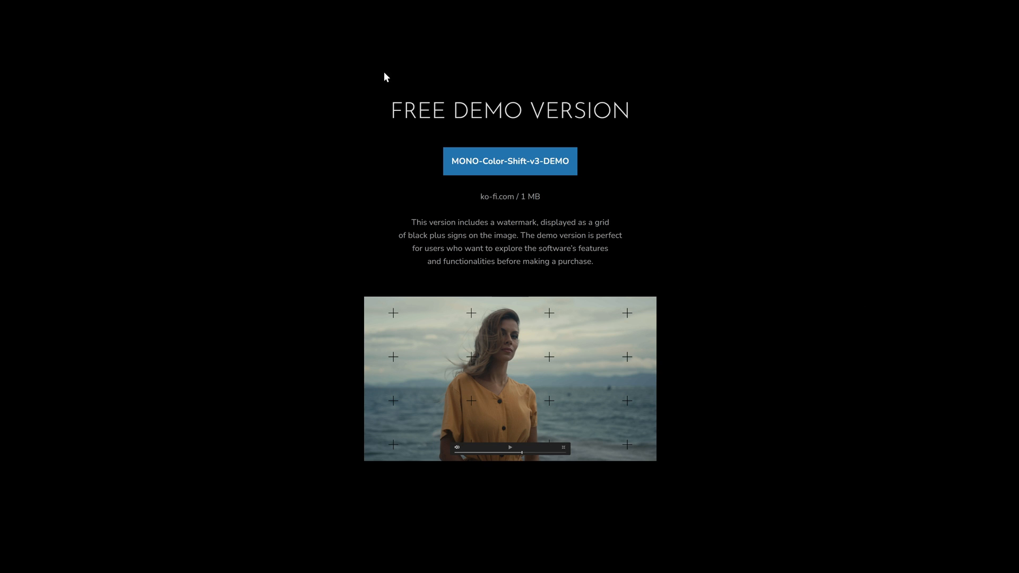